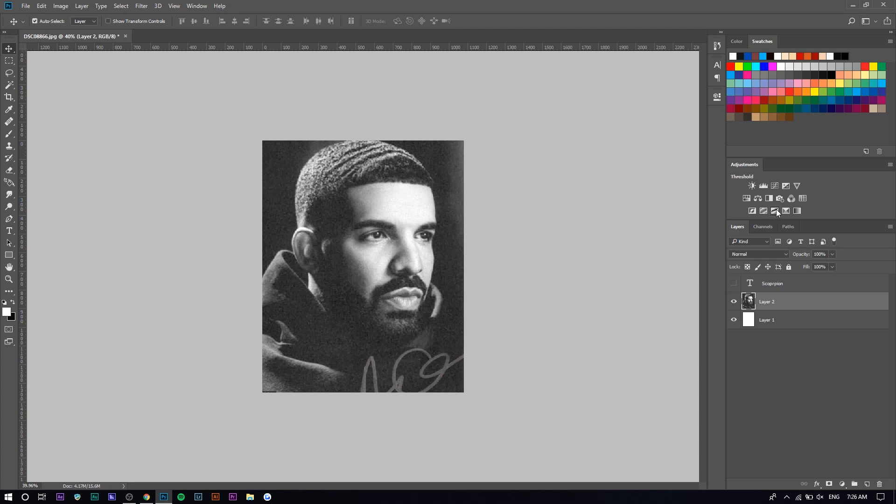
# Step: Add a Threshold adjustment to the portrait and tune its level to 153
pyautogui.click(778, 211)
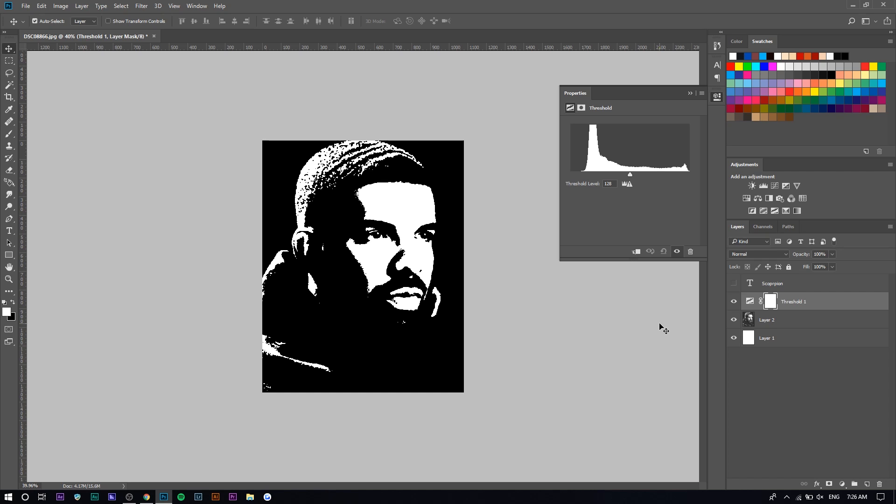
pyautogui.moveTo(544, 302)
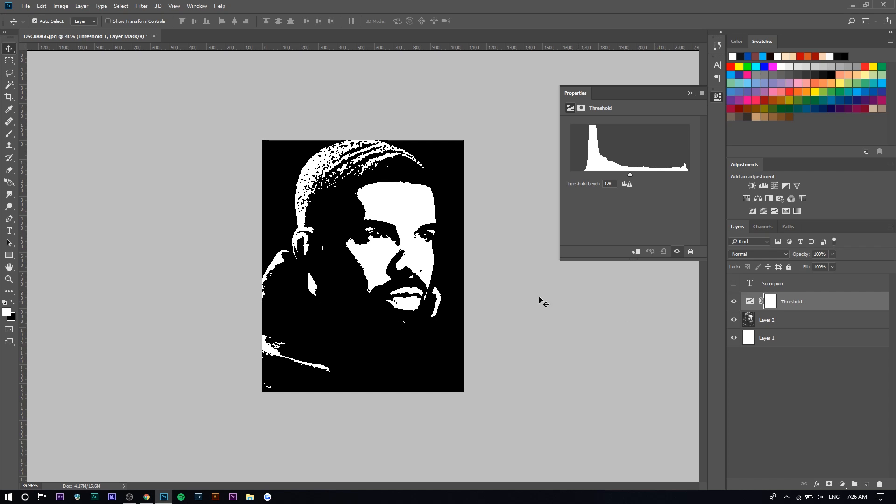
pyautogui.moveTo(281, 188)
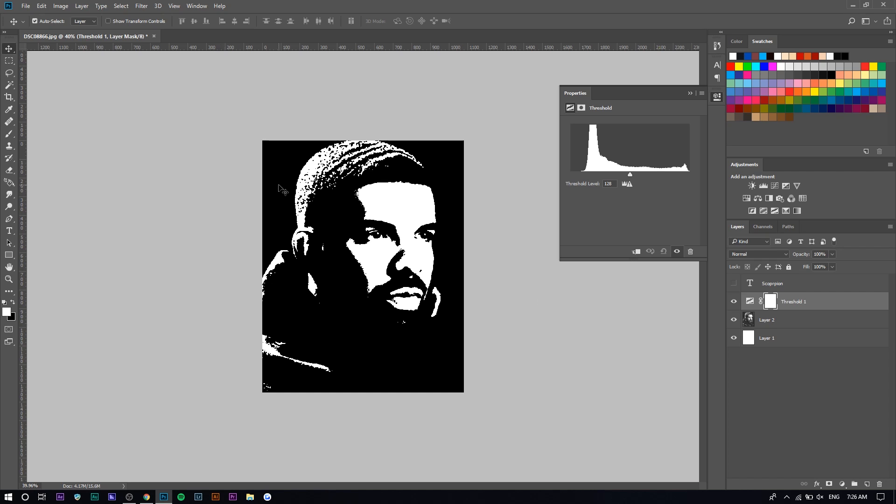
pyautogui.moveTo(633, 176)
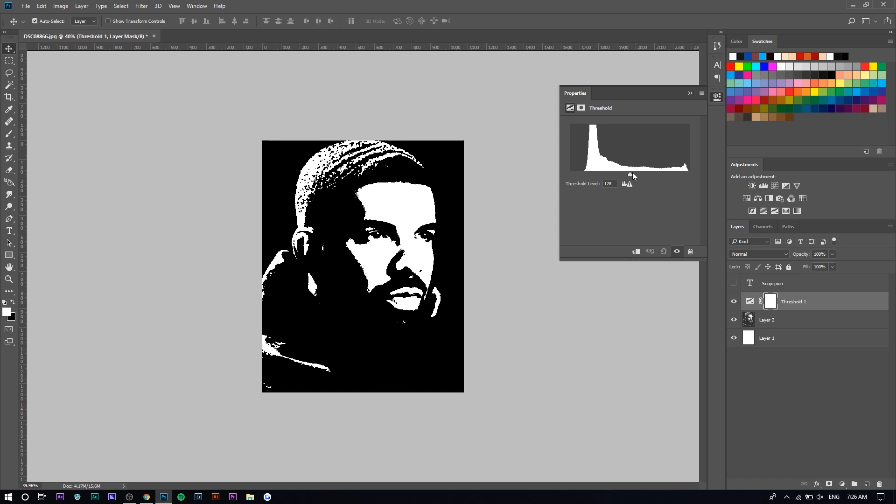
pyautogui.moveTo(630, 175); pyautogui.dragTo(628, 180)
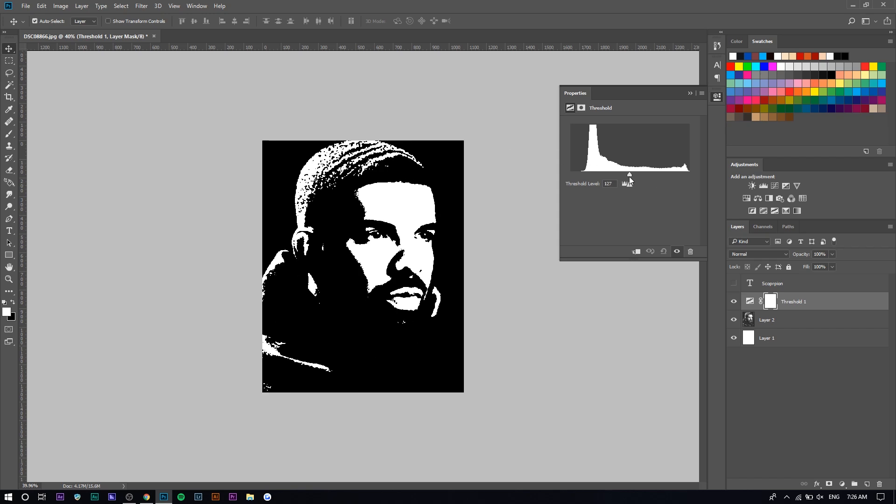
pyautogui.moveTo(629, 175); pyautogui.dragTo(648, 175)
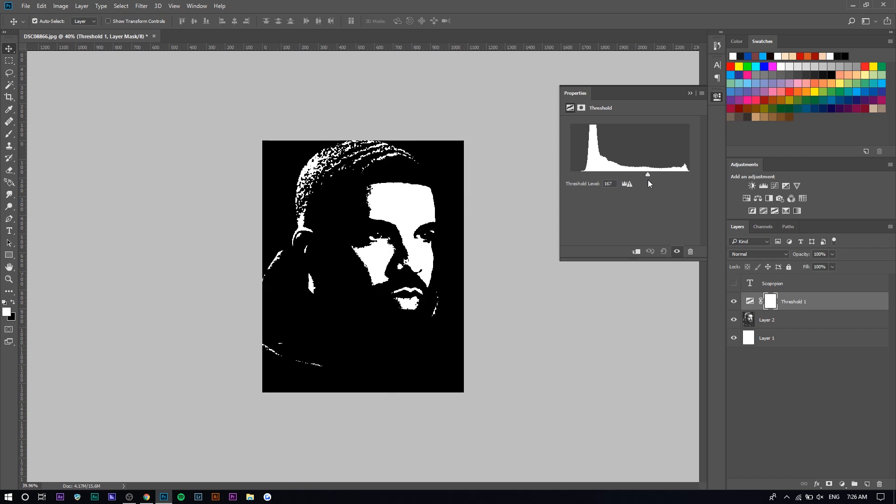
pyautogui.moveTo(648, 174); pyautogui.dragTo(651, 175)
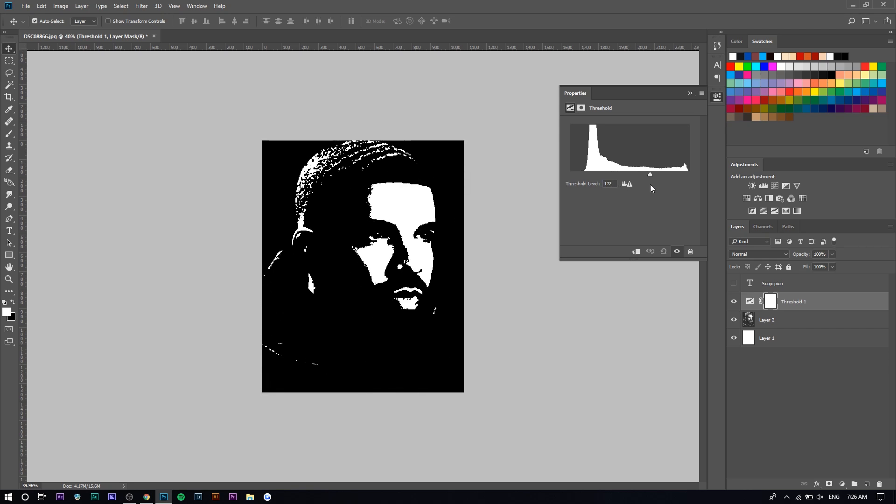
pyautogui.moveTo(650, 175); pyautogui.dragTo(641, 175)
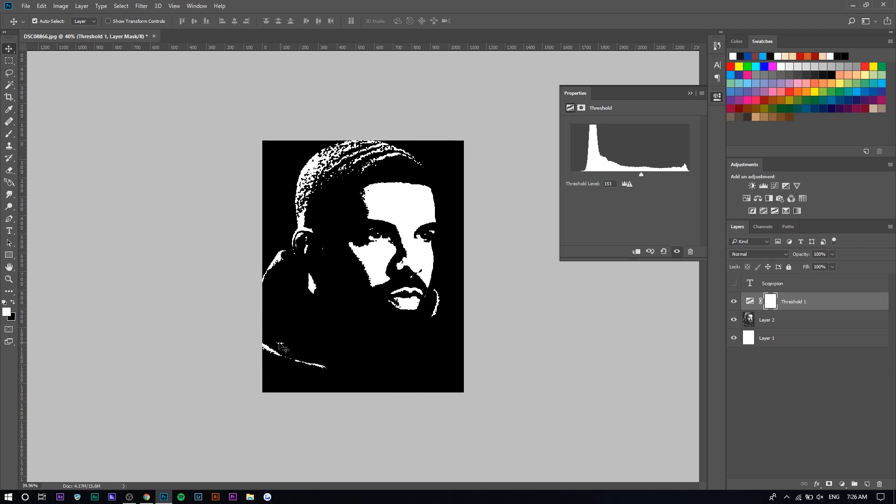
pyautogui.moveTo(796, 325)
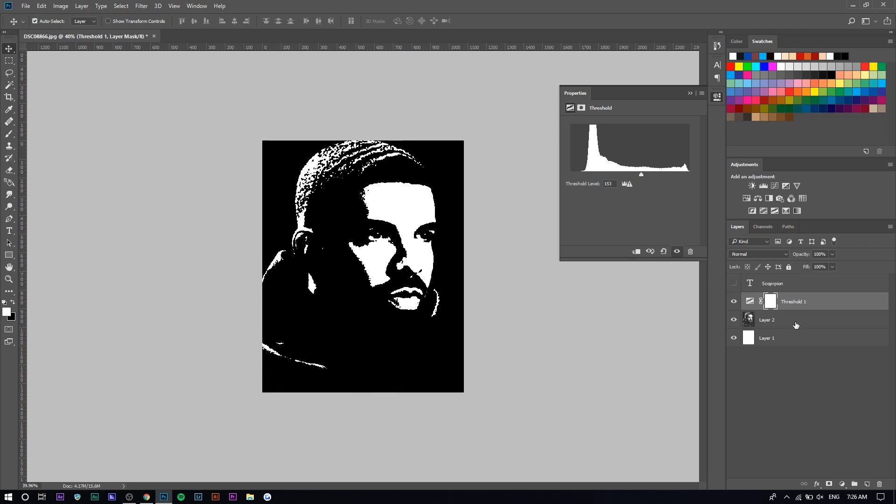
# Step: Merge Threshold 1 with the portrait layer into a single black-and-white layer
pyautogui.click(768, 319)
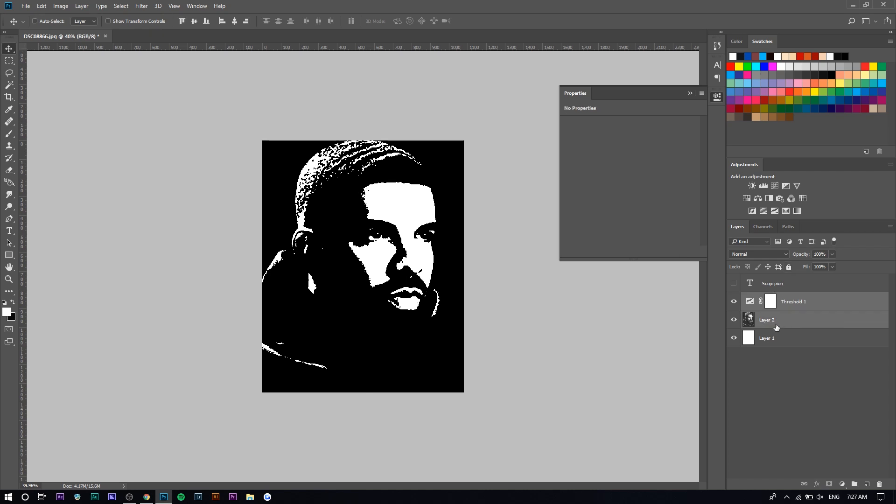
pyautogui.moveTo(763, 328)
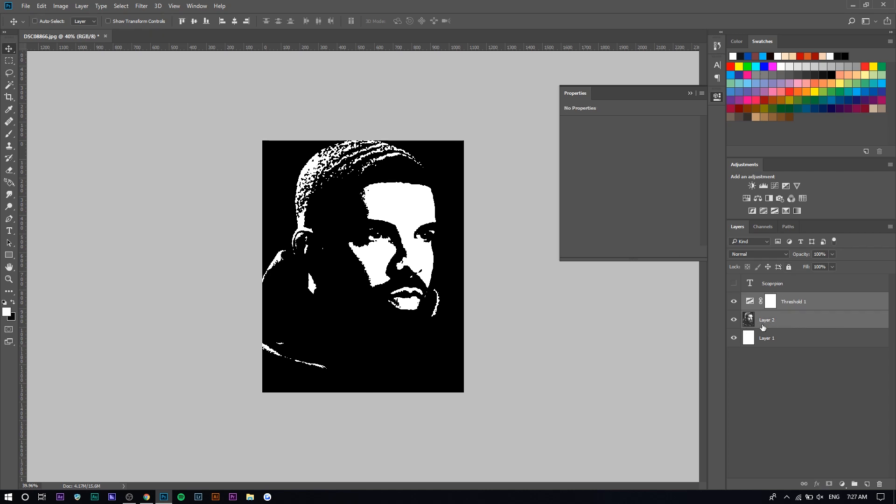
pyautogui.rightClick(767, 320)
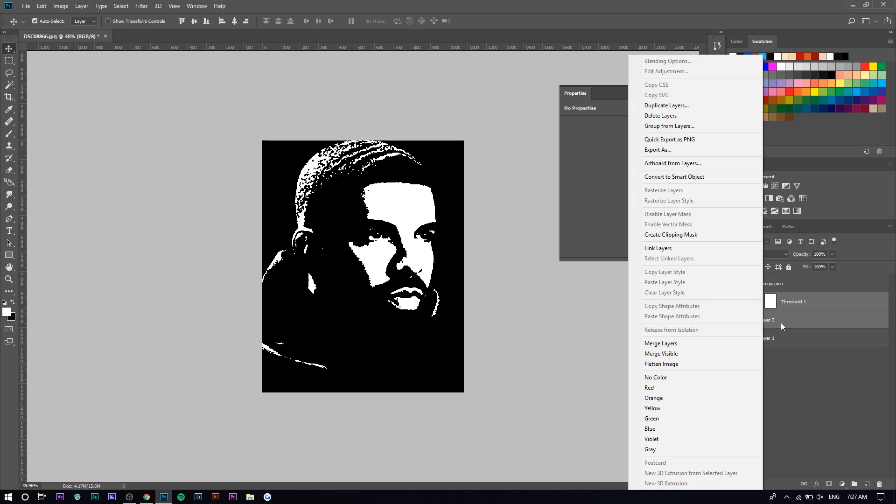
pyautogui.click(797, 320)
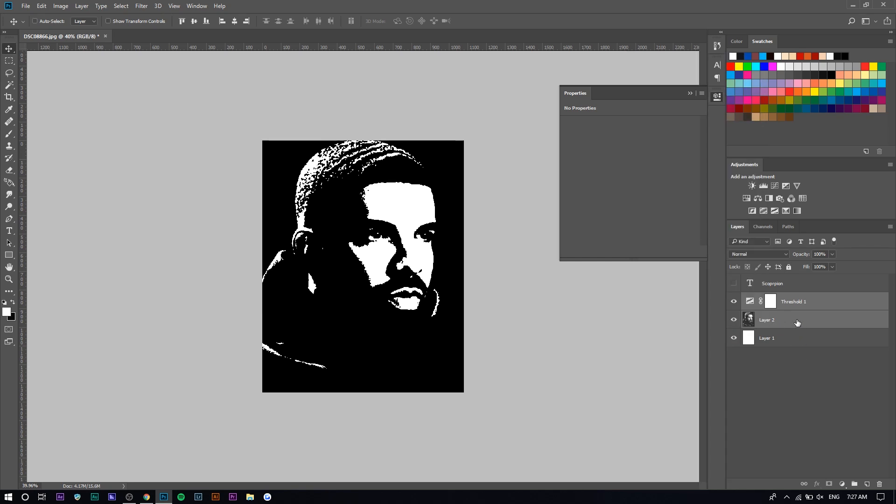
pyautogui.click(794, 283)
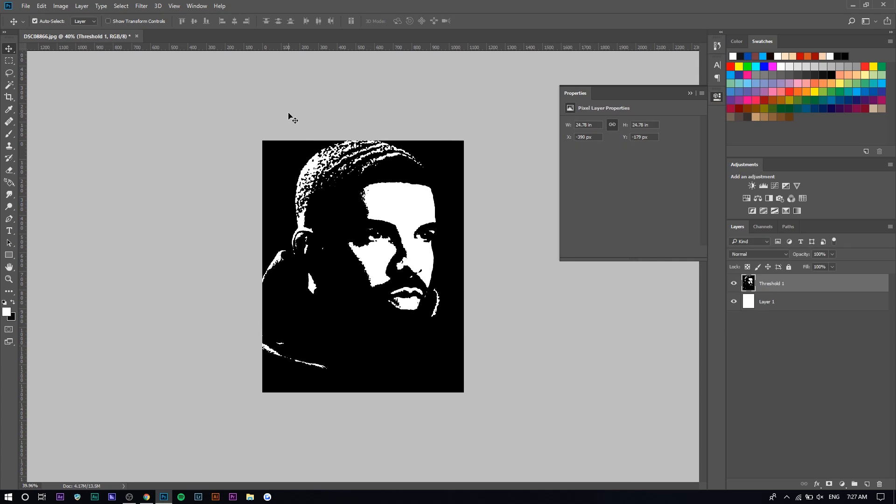
pyautogui.moveTo(143, 16)
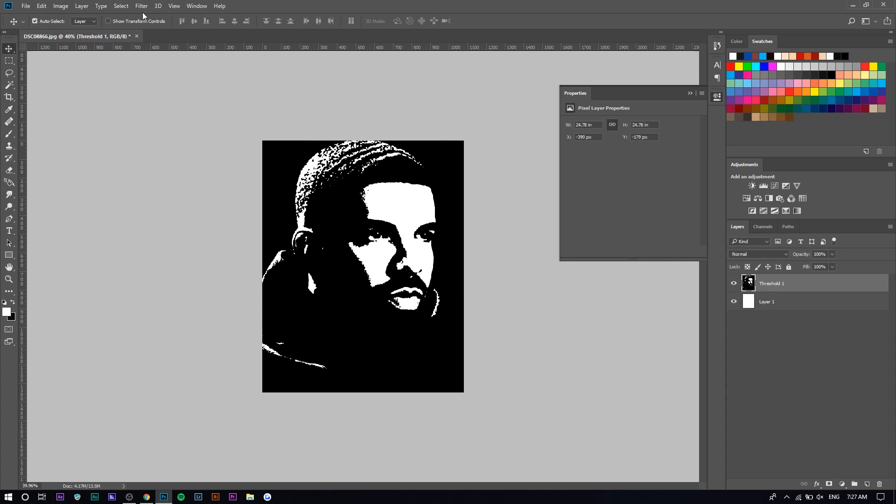
pyautogui.moveTo(152, 48)
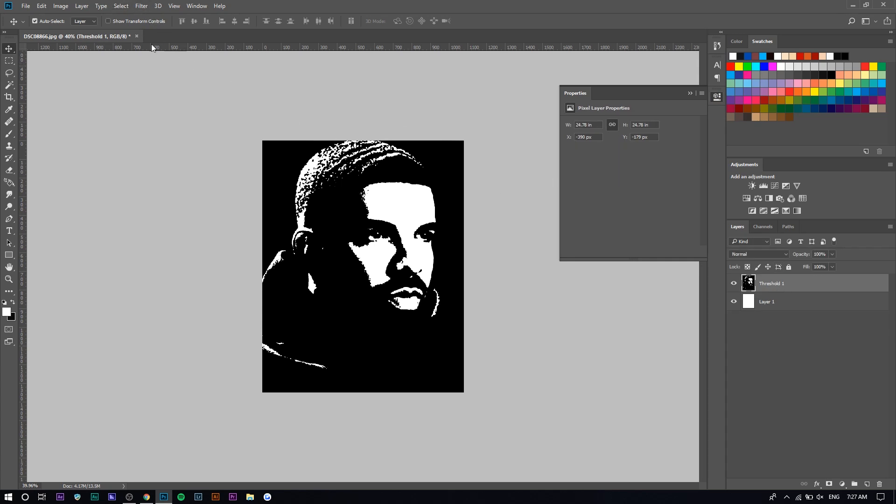
# Step: Select the portrait's tones via Color Range and copy them to Threshold 1 copy
pyautogui.click(121, 5)
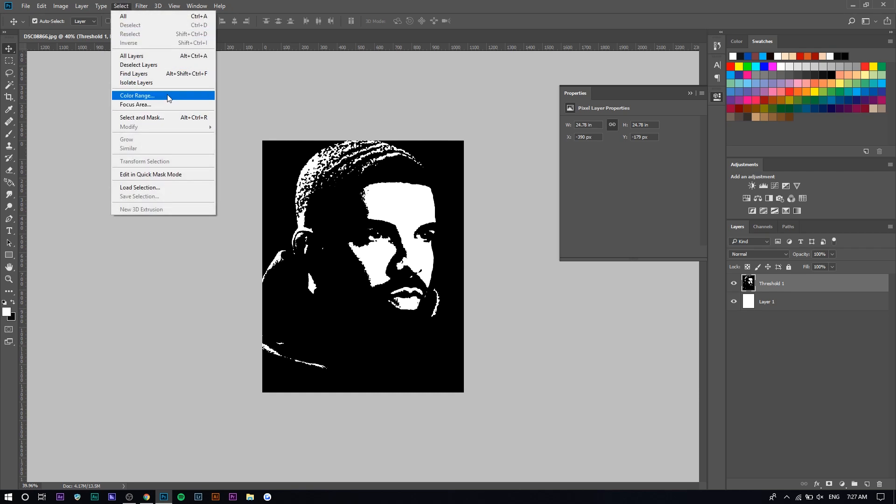
pyautogui.click(138, 95)
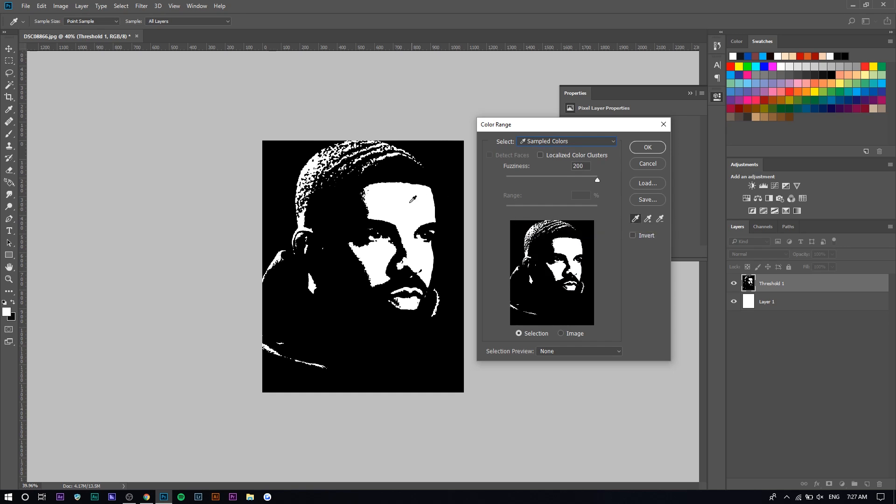
pyautogui.click(647, 146)
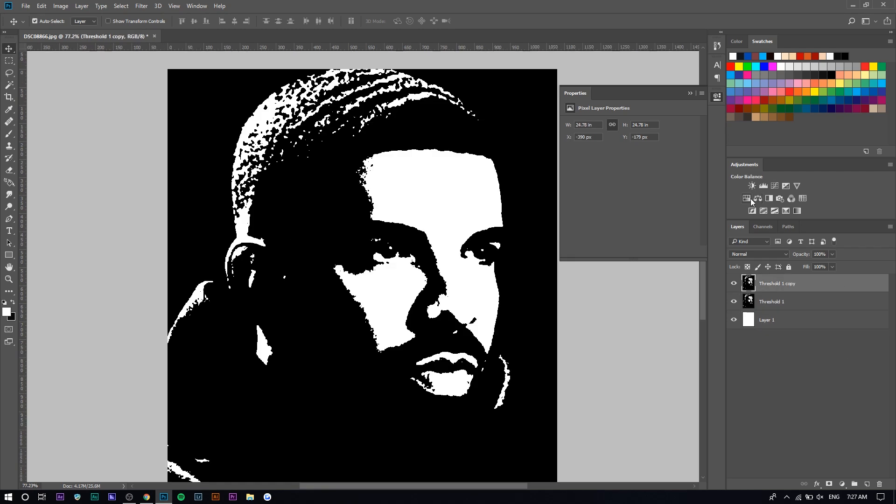
# Step: Colorize the copy with Hue/Saturation at Saturation 100 and Lightness about +63 for bright red
pyautogui.click(757, 185)
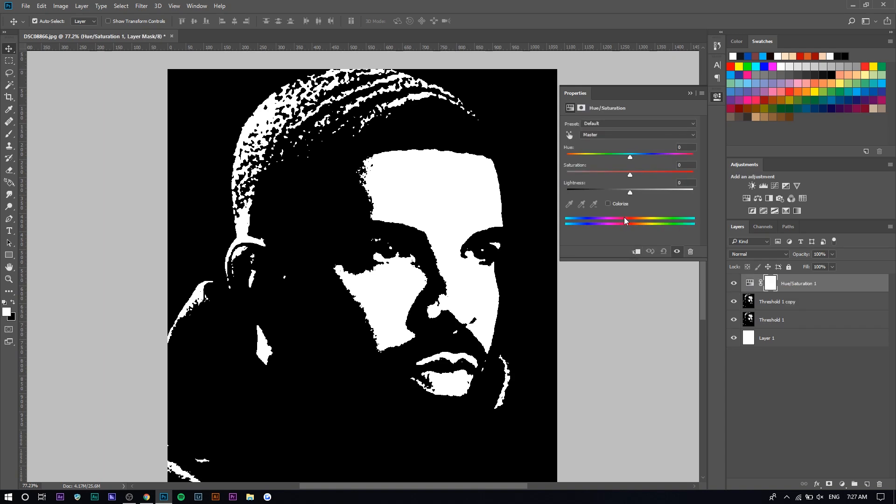
pyautogui.click(608, 204)
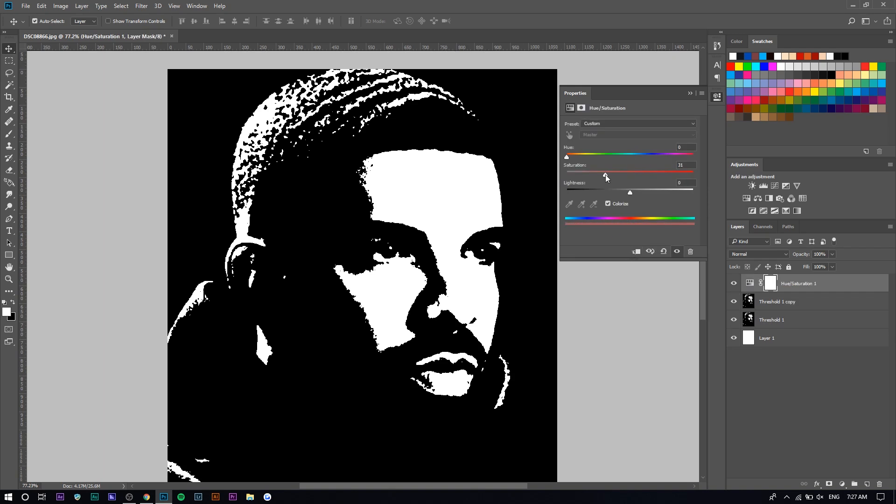
pyautogui.moveTo(606, 173); pyautogui.dragTo(692, 173)
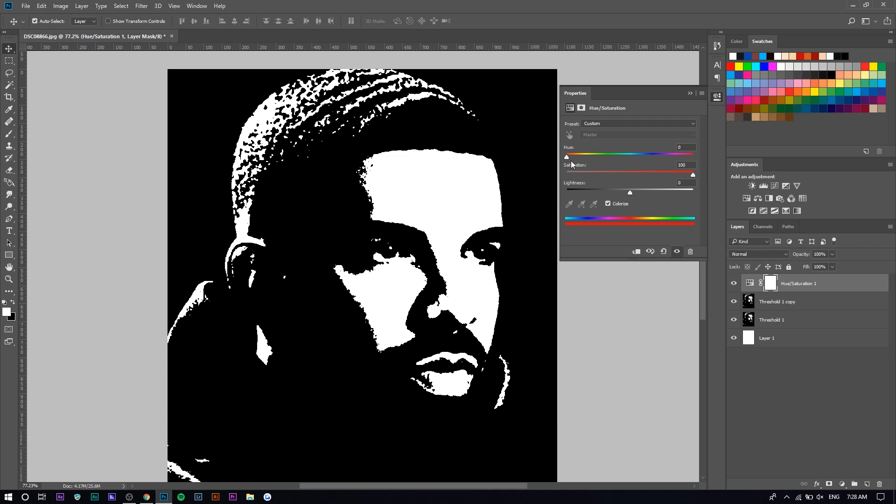
pyautogui.moveTo(633, 197)
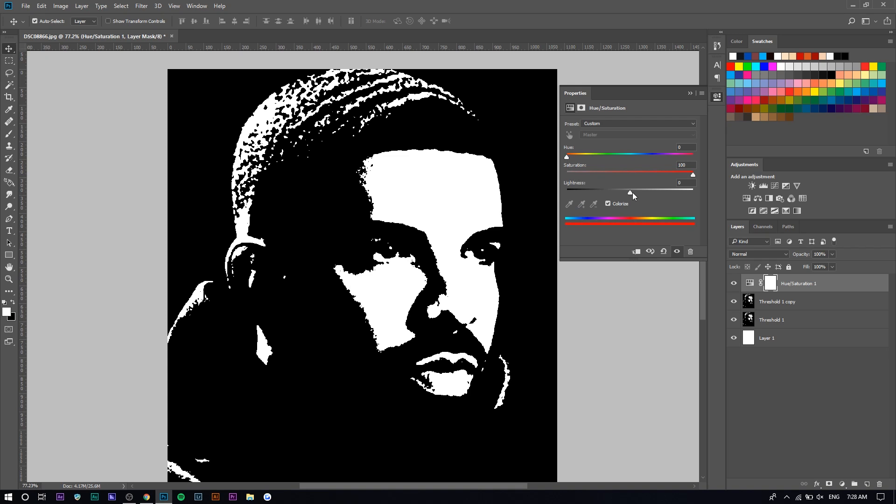
pyautogui.moveTo(630, 192); pyautogui.dragTo(670, 192)
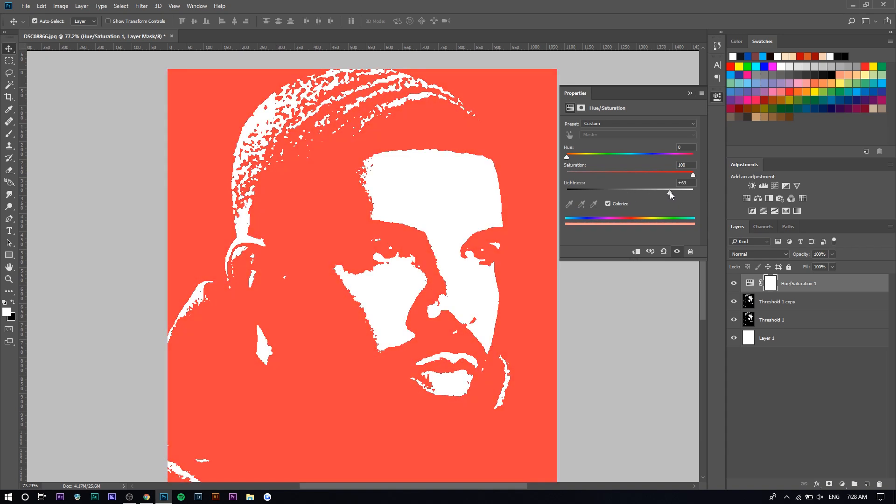
pyautogui.moveTo(671, 190); pyautogui.dragTo(668, 190)
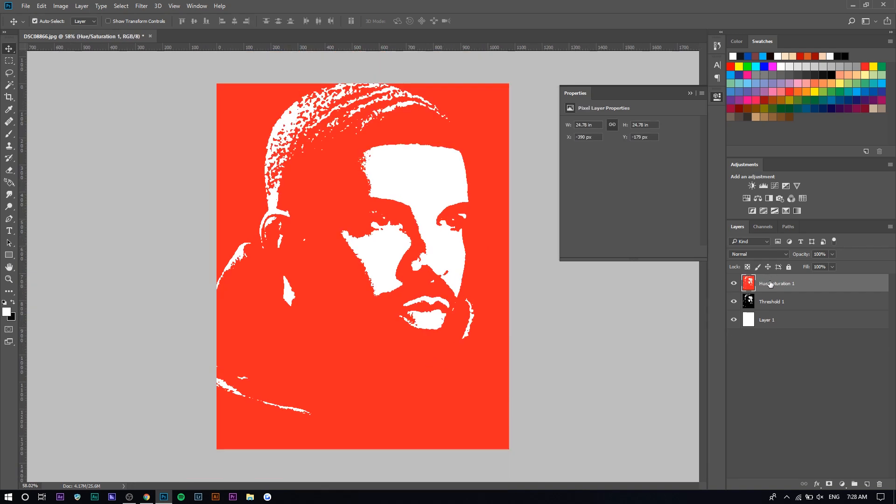
# Step: Move the red Hue/Saturation 1 layer beneath Threshold 1 so a red edge shows
pyautogui.moveTo(776, 283); pyautogui.dragTo(775, 302)
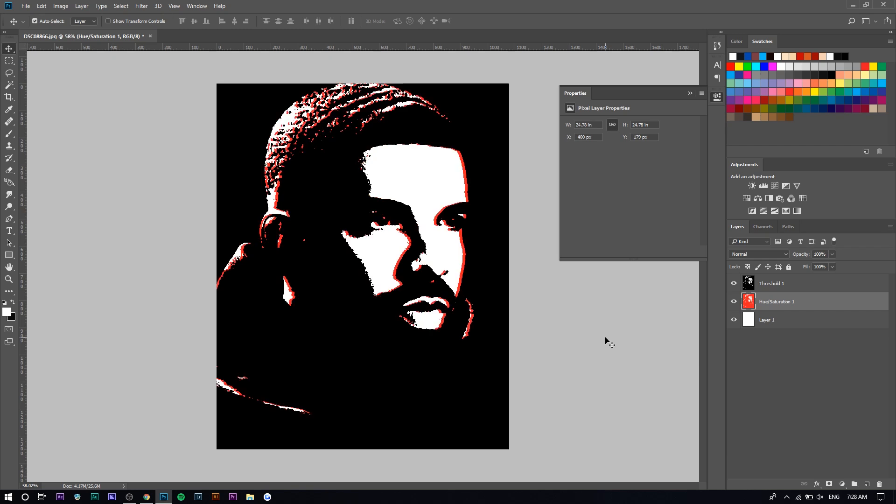
pyautogui.moveTo(172, 126)
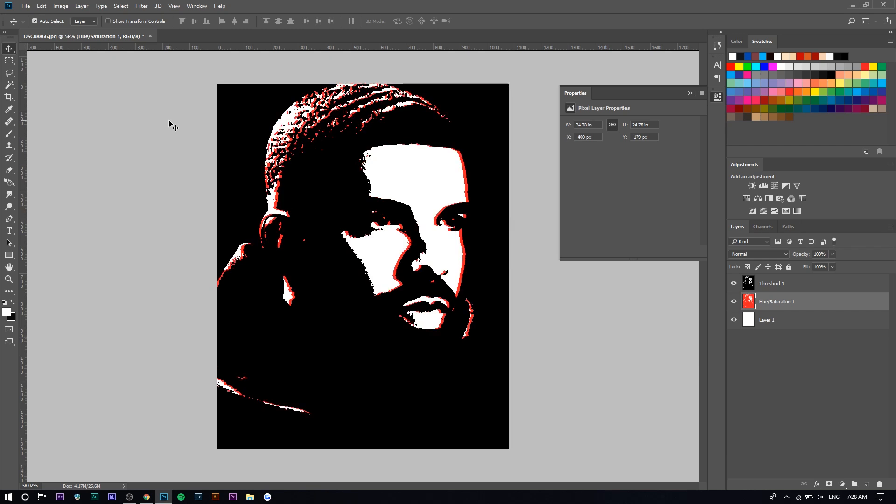
pyautogui.moveTo(91, 124)
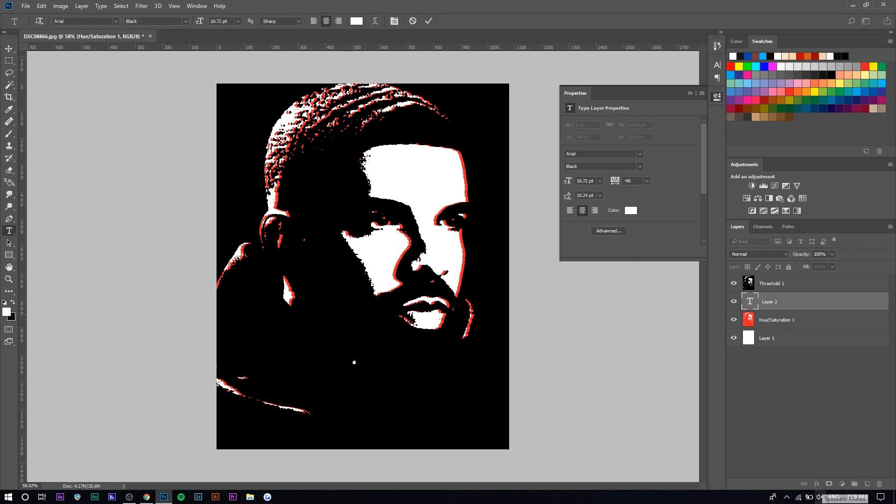
# Step: Add white SCORPION text, squeeze it narrower and smaller, and place it lower left
pyautogui.write('SCORPION')
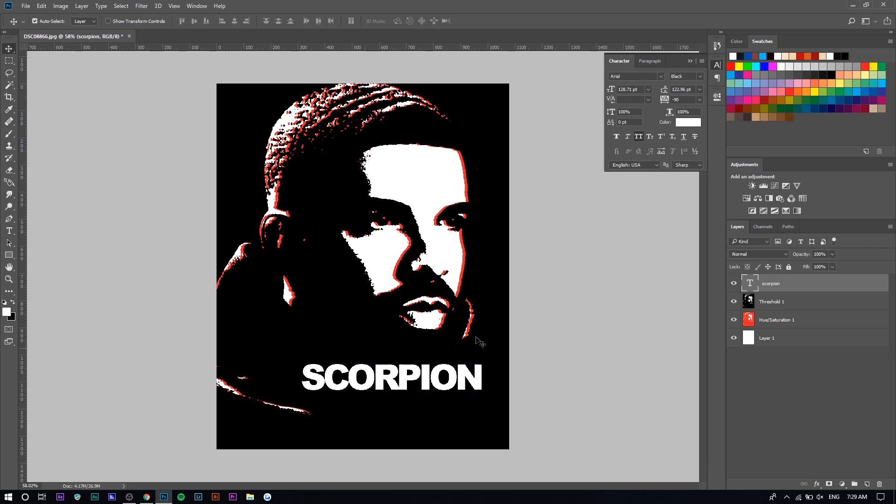
pyautogui.press('ctrl+t')
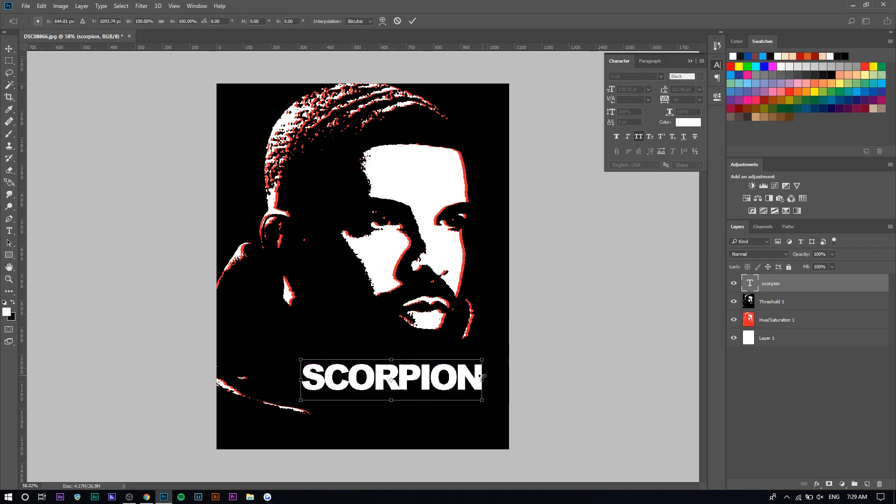
pyautogui.moveTo(390, 378); pyautogui.dragTo(410, 398)
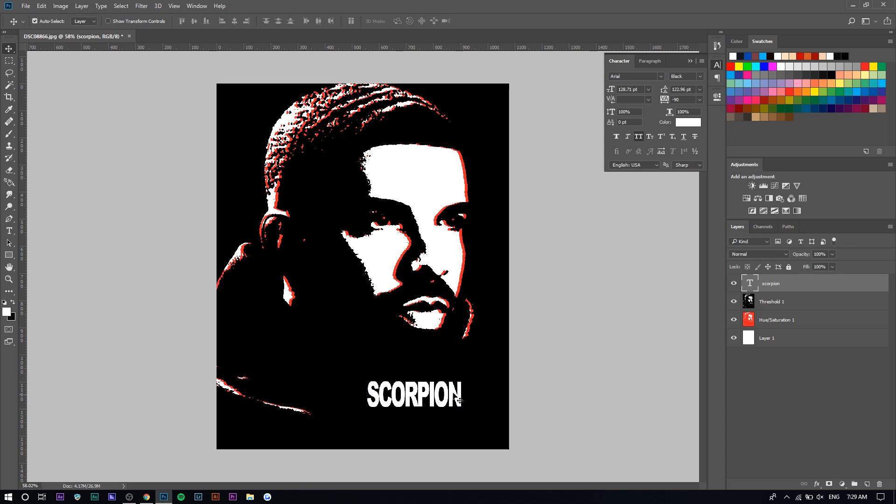
pyautogui.moveTo(415, 398); pyautogui.dragTo(320, 358)
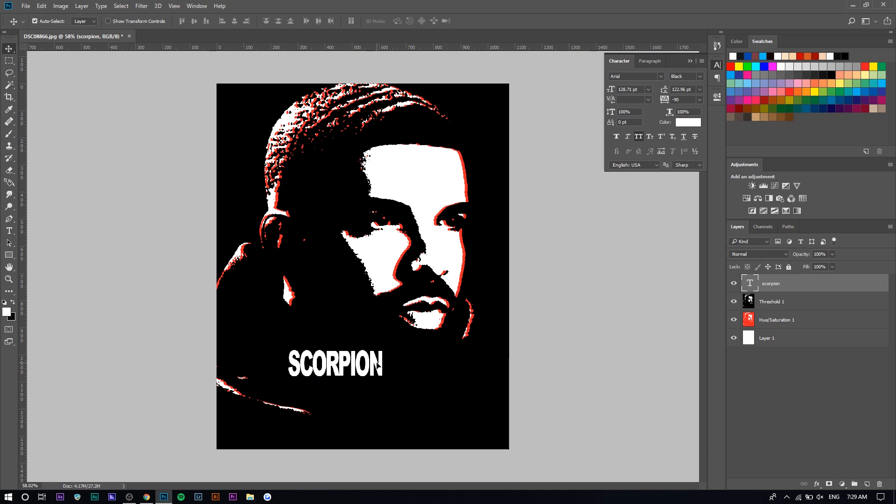
pyautogui.moveTo(313, 324)
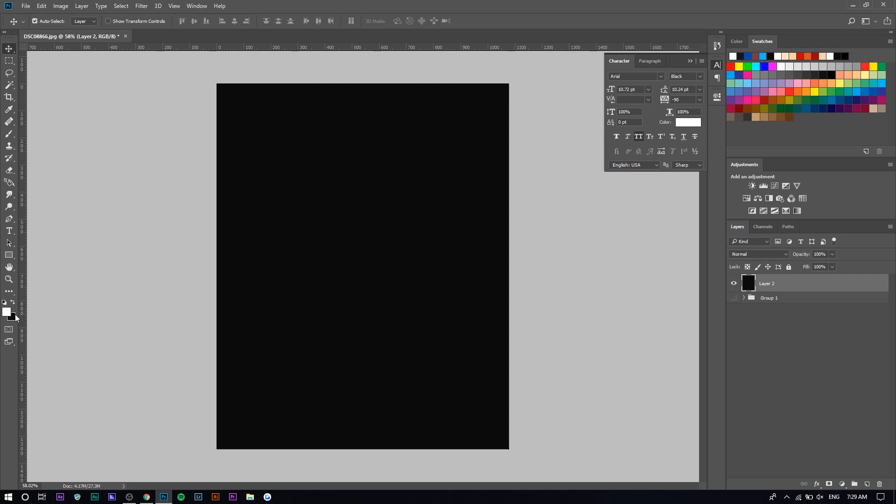
pyautogui.moveTo(9, 314)
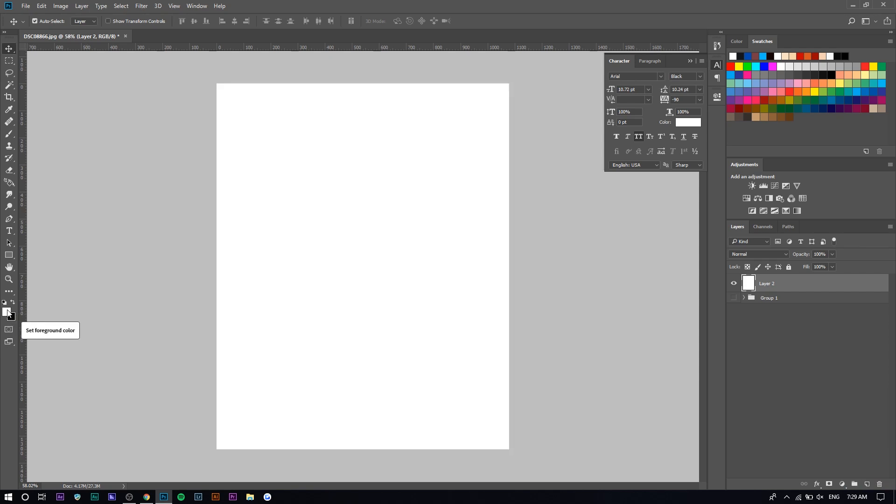
pyautogui.moveTo(40, 286)
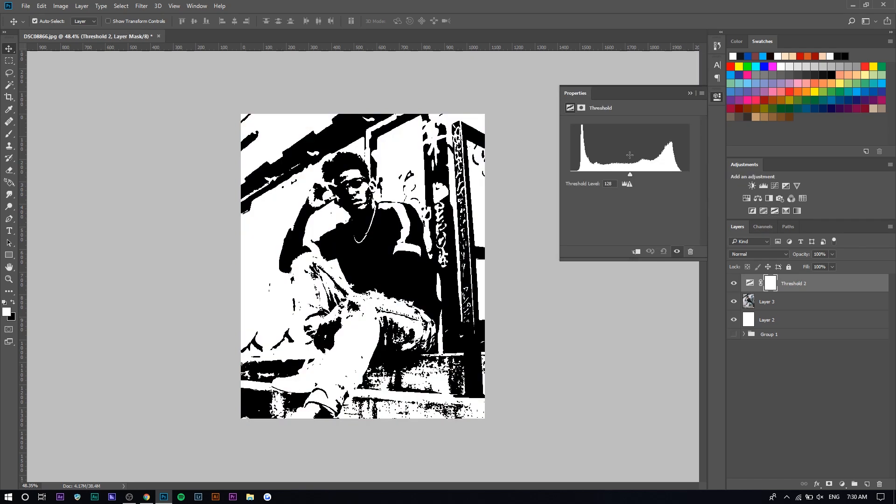
# Step: Lower the second photo's threshold to 83 and duplicate it via a Color Range selection
pyautogui.moveTo(630, 175); pyautogui.dragTo(608, 174)
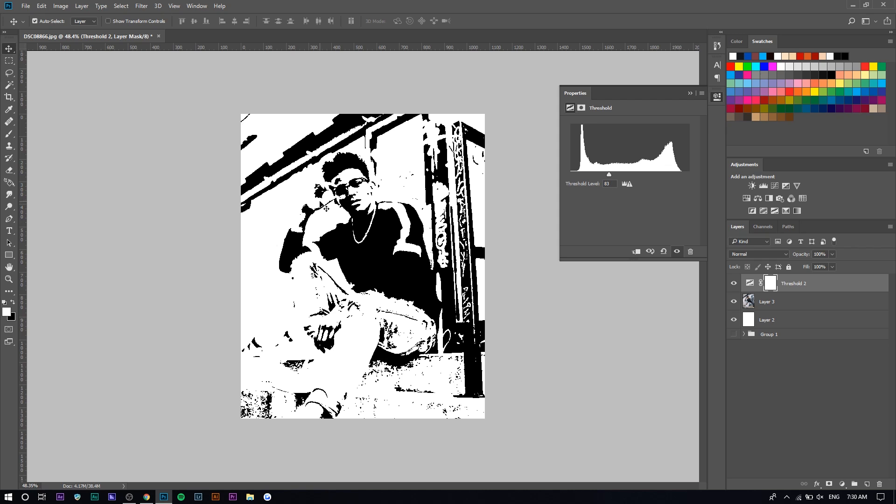
pyautogui.moveTo(804, 301)
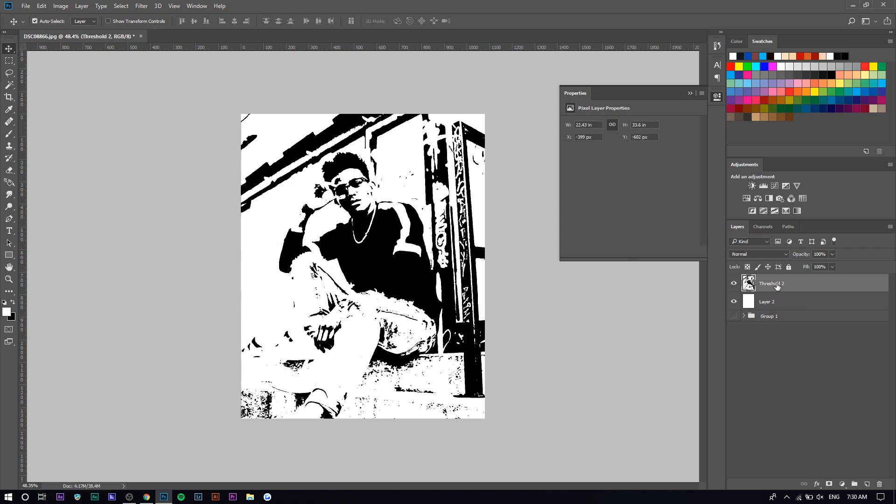
pyautogui.click(121, 6)
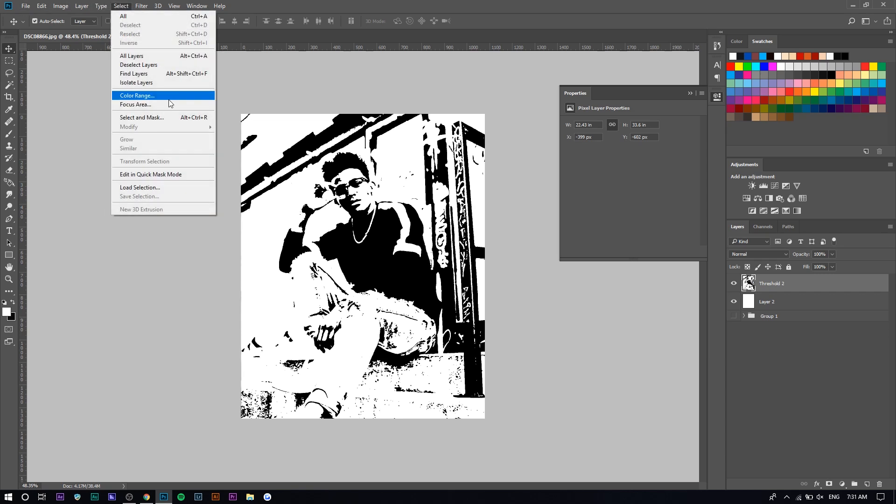
pyautogui.click(136, 95)
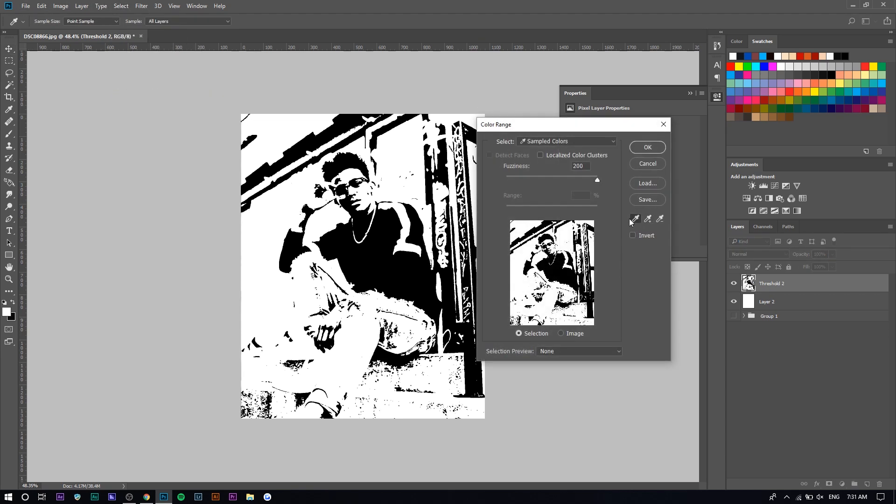
pyautogui.click(647, 148)
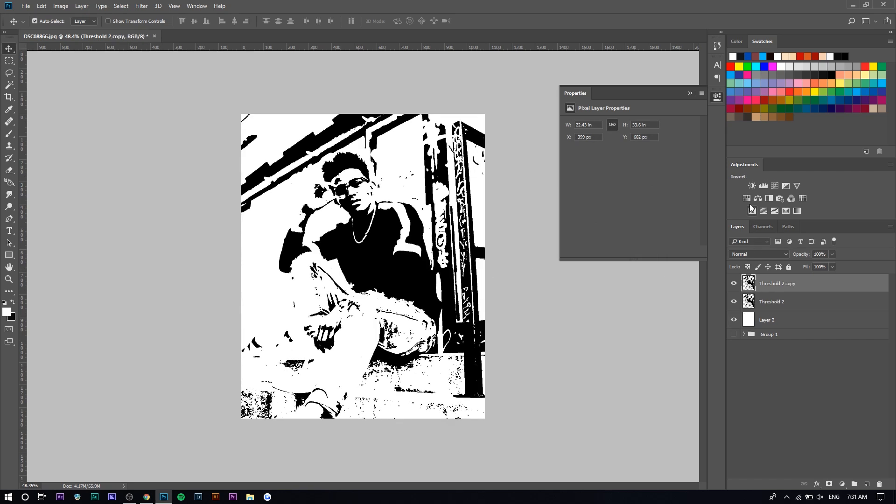
# Step: Colorize Threshold 2 copy bright red with Hue/Saturation 2 and place it under Threshold 2
pyautogui.click(758, 198)
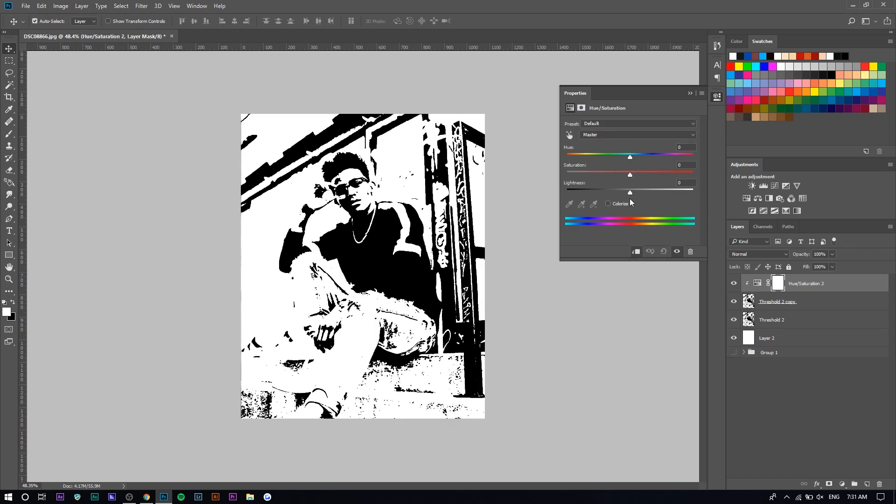
pyautogui.click(608, 204)
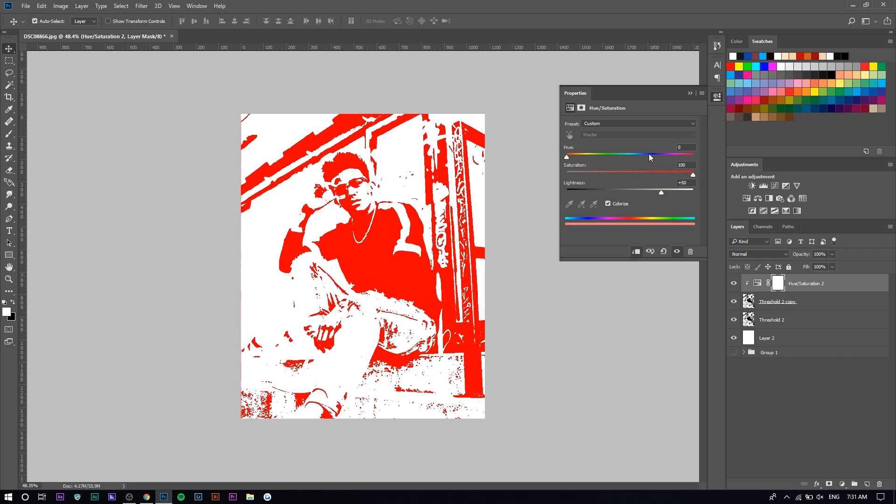
pyautogui.click(778, 301)
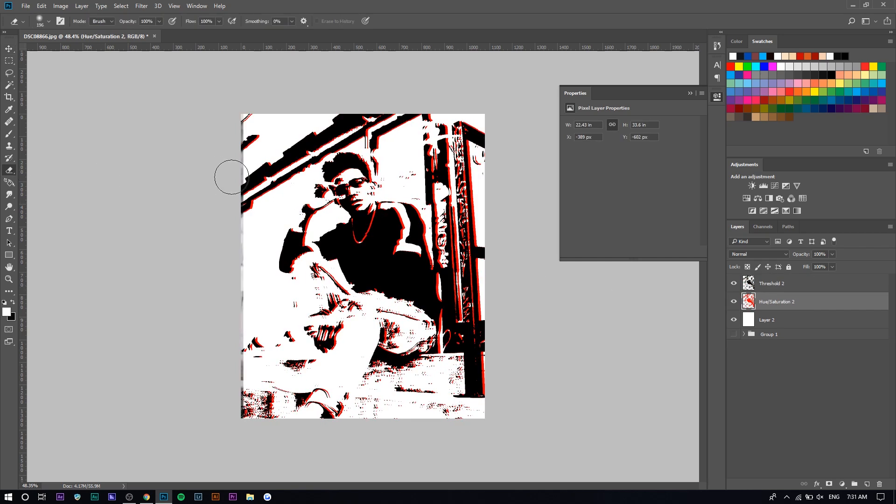
pyautogui.moveTo(209, 362)
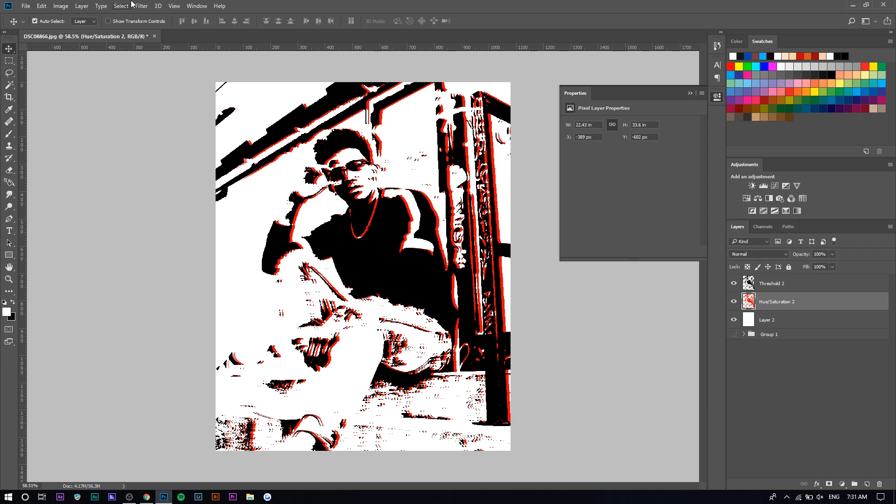
# Step: Bring up the Filter menu's blur options for the offset red copy
pyautogui.click(141, 6)
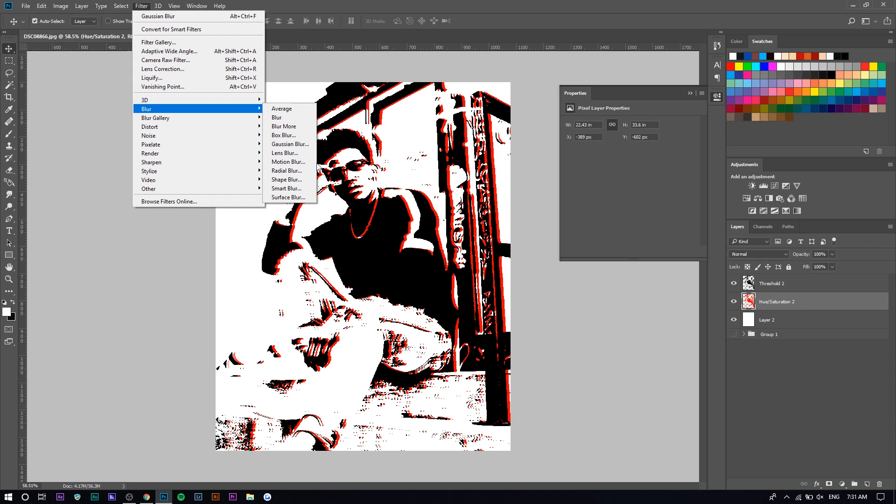
# Step: Apply Motion Blur (angle 0, distance 11), then start a Gaussian Blur around 1.6 px
pyautogui.click(288, 162)
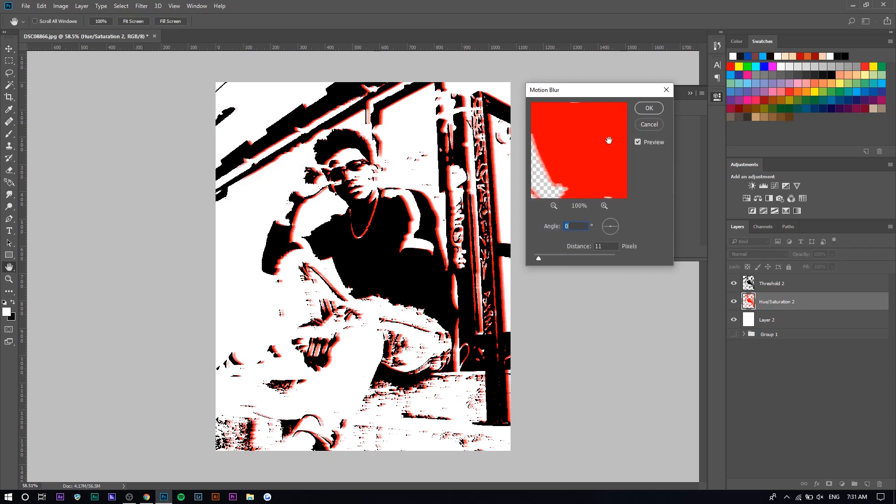
pyautogui.click(141, 5)
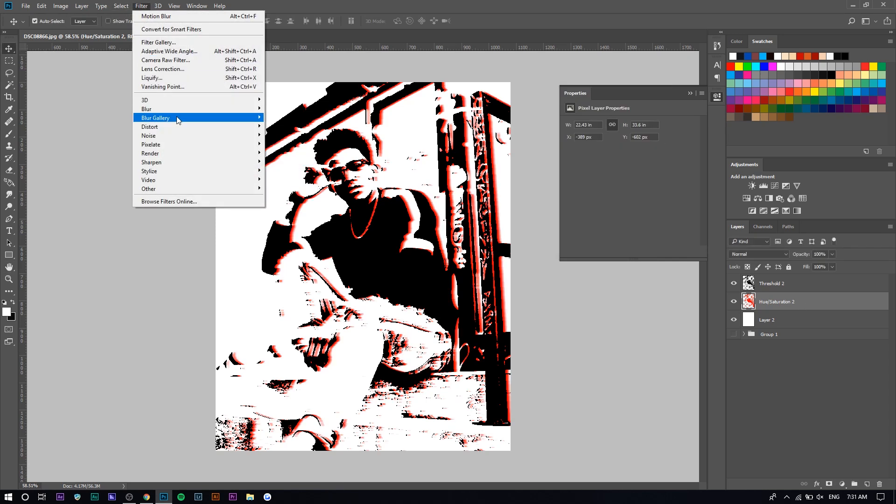
pyautogui.click(146, 108)
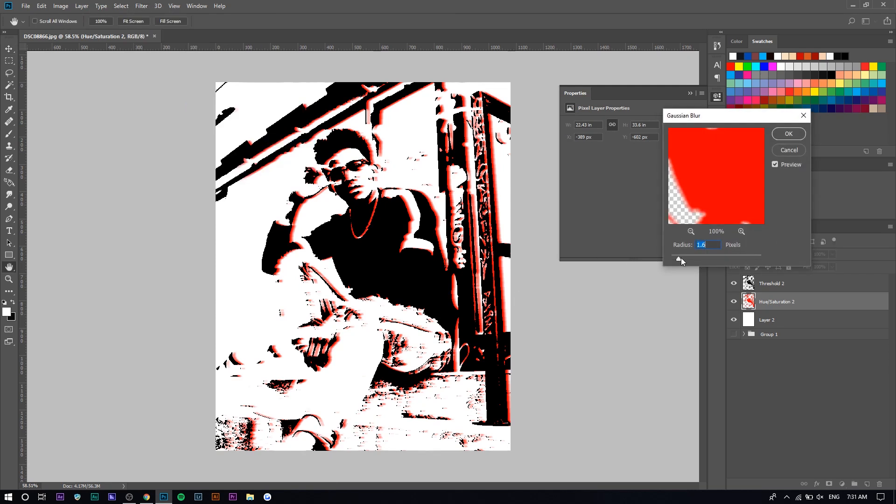